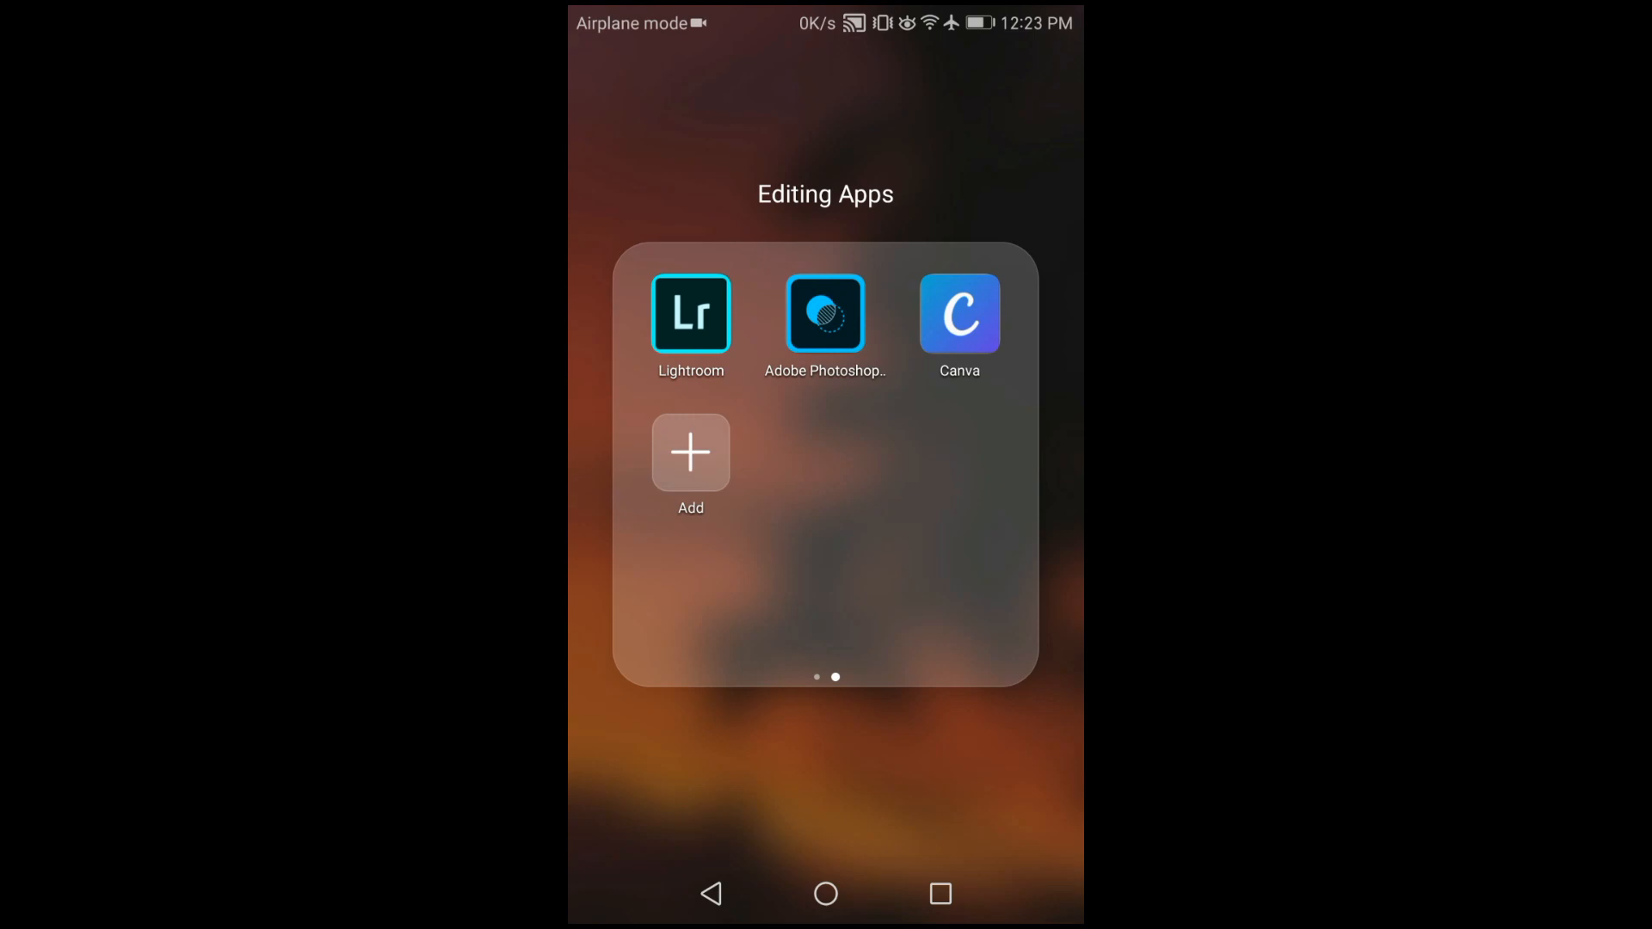
# Launch Lightroom from the Editing Apps folder to reach the photo library
pyautogui.click(690, 313)
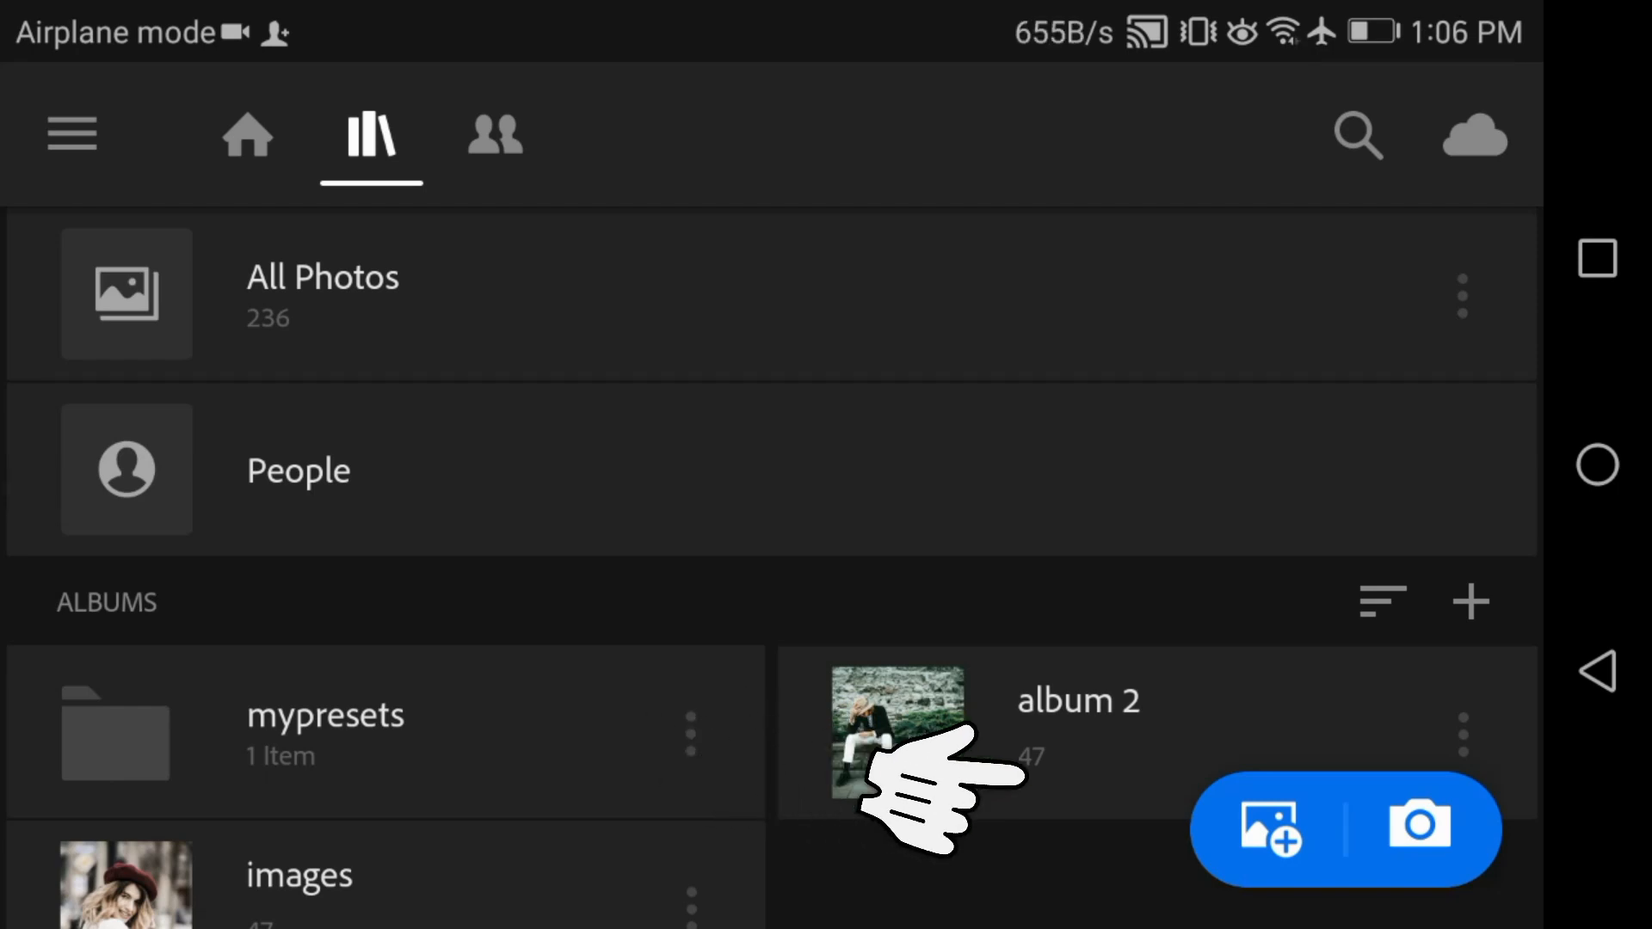
# Import the BenPen Raw preset image from Device Folders > Download, bringing All Photos to 237
pyautogui.click(1266, 829)
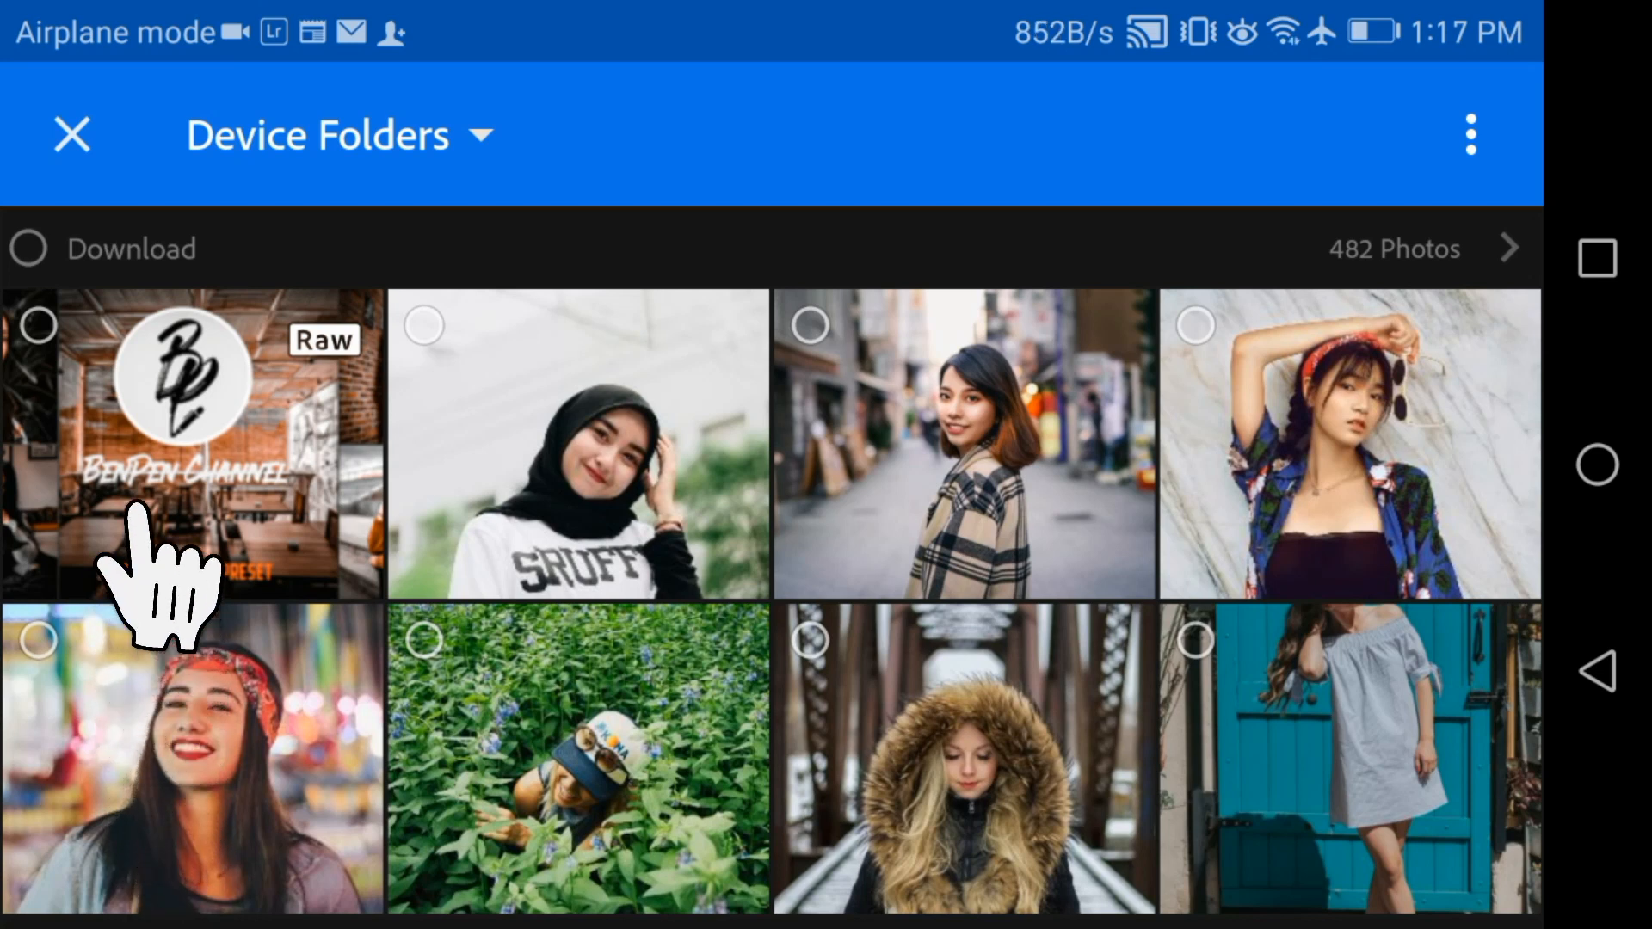
pyautogui.click(192, 443)
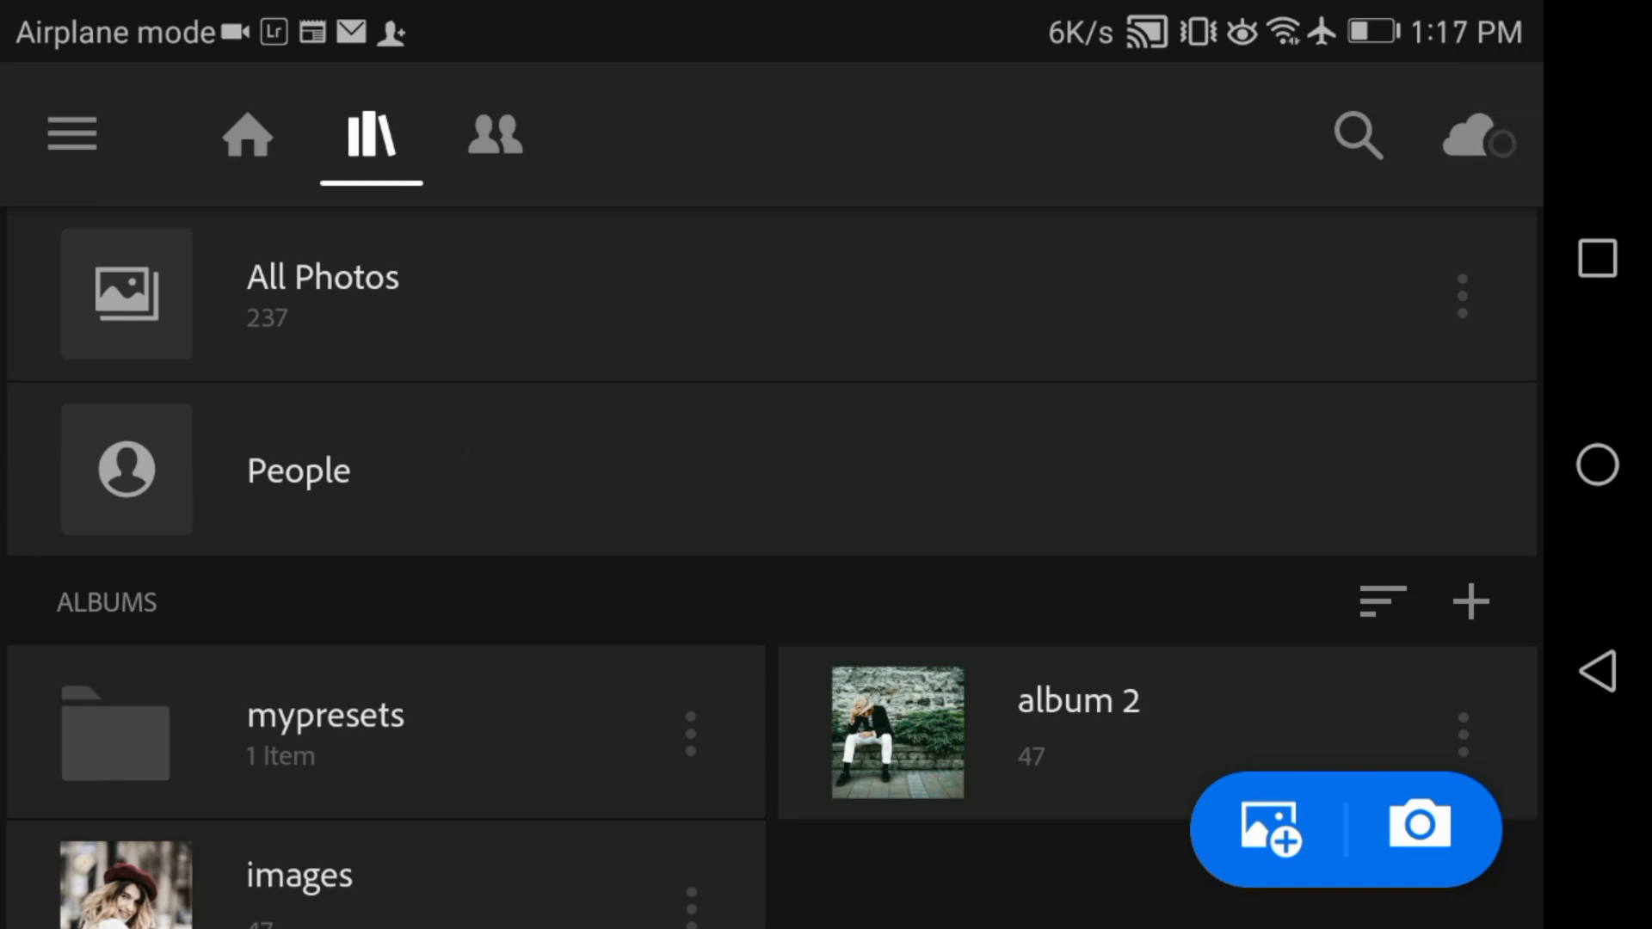
# Locate the BenPen preset thumbnail in All Photos and bring it into the editing view
pyautogui.click(323, 294)
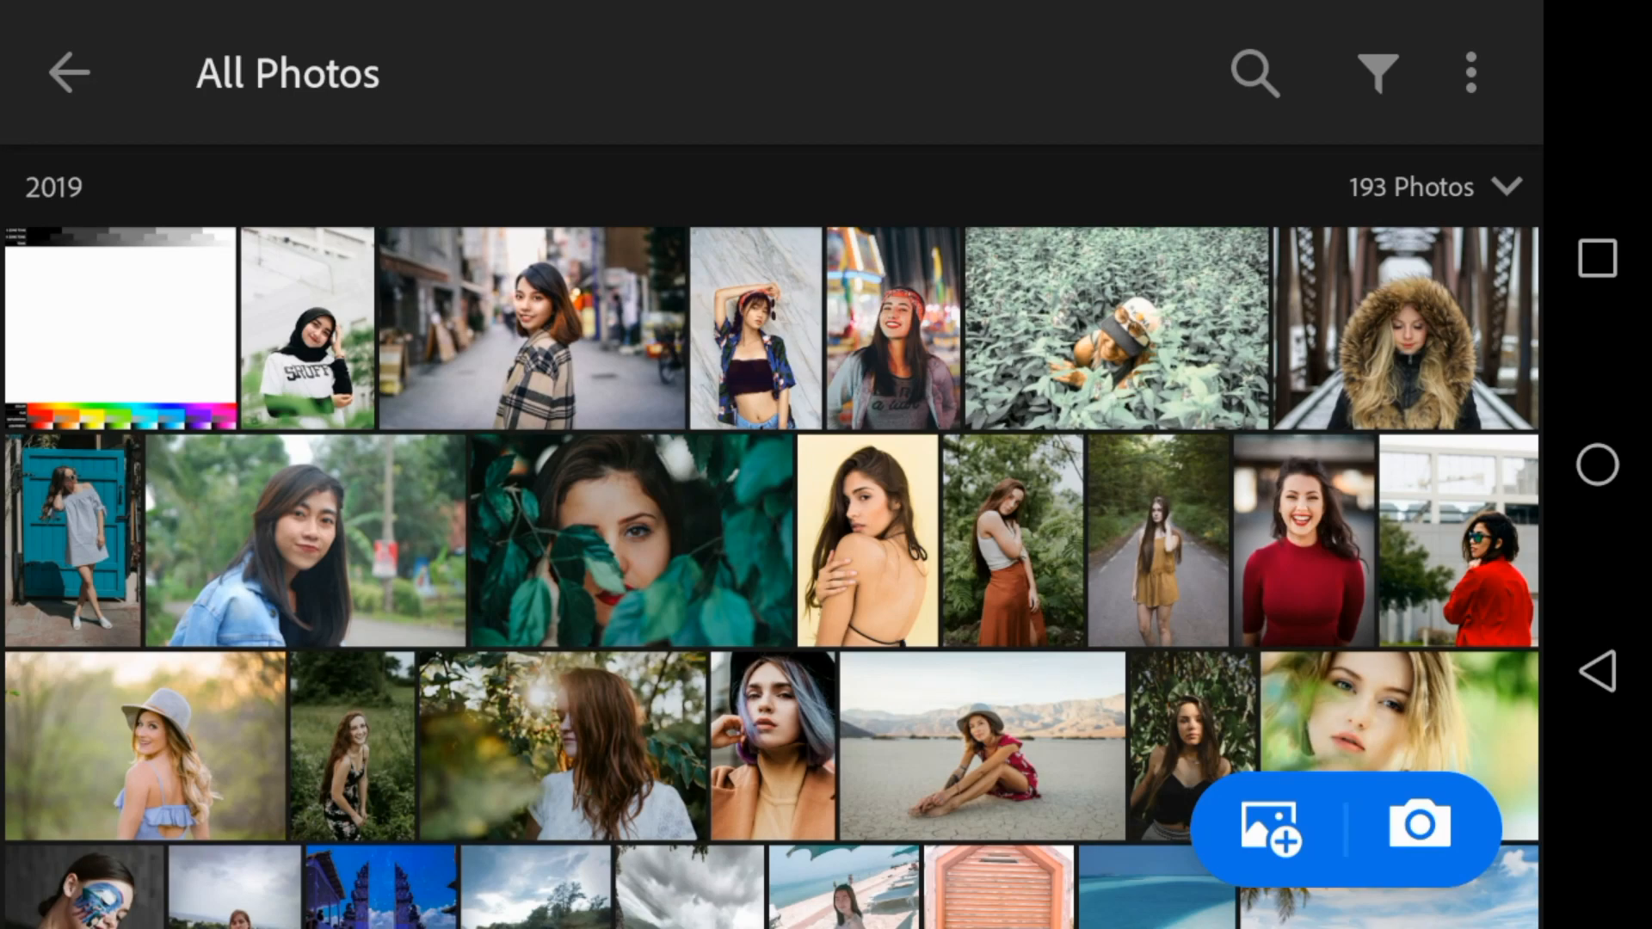
pyautogui.scroll(-3)
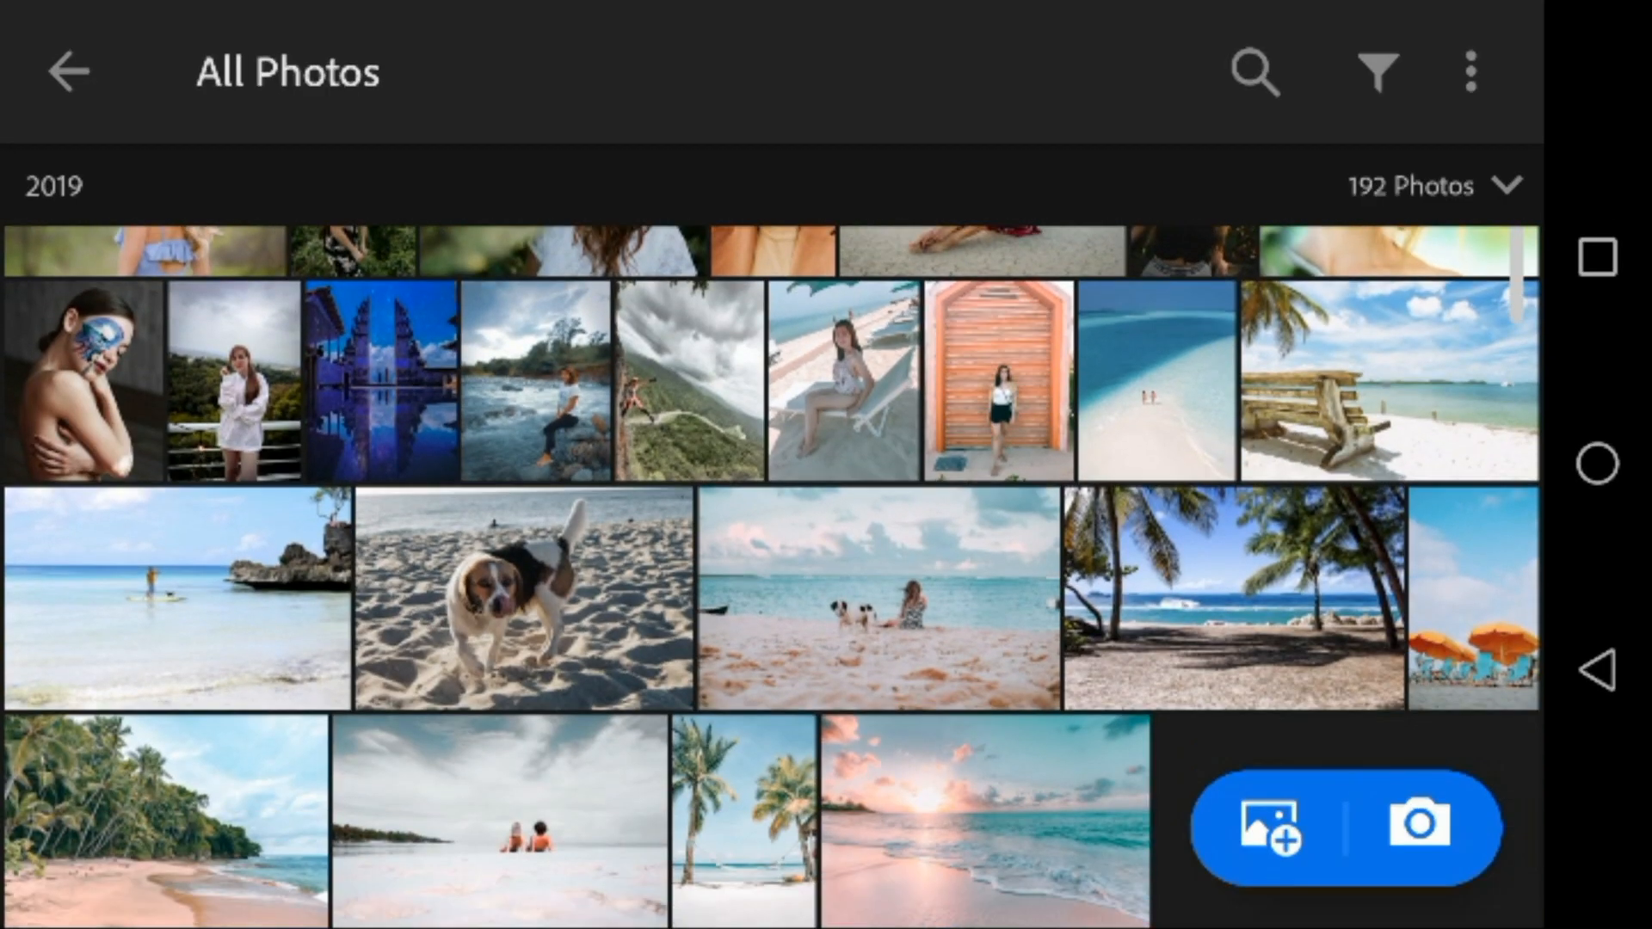
pyautogui.scroll(-3)
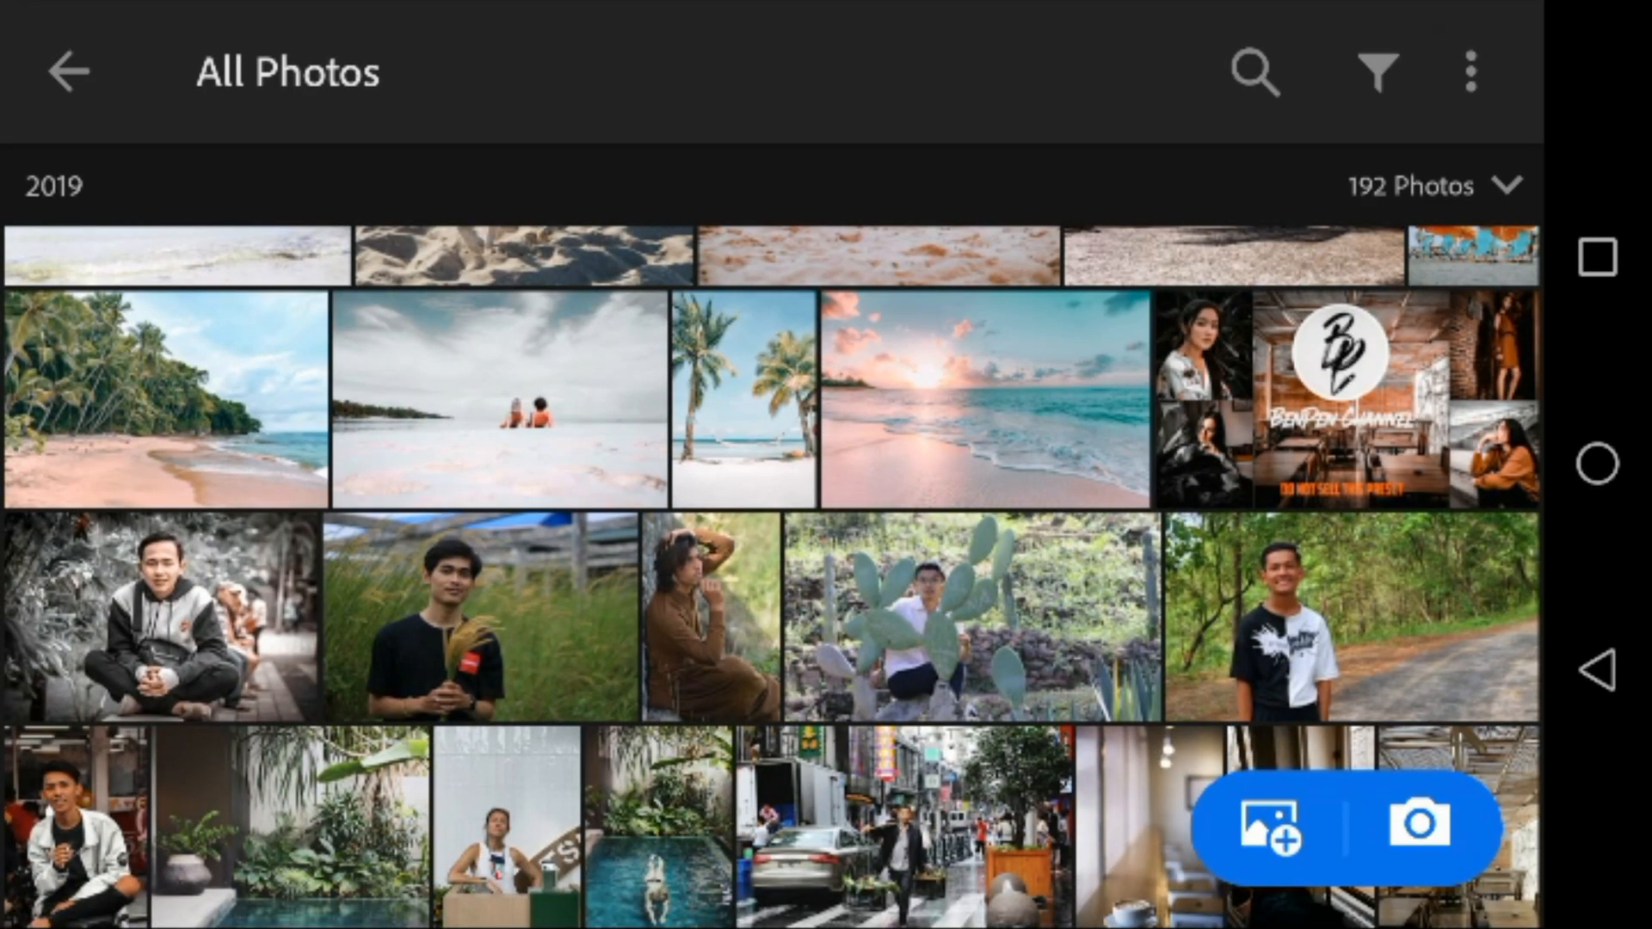
pyautogui.click(1326, 401)
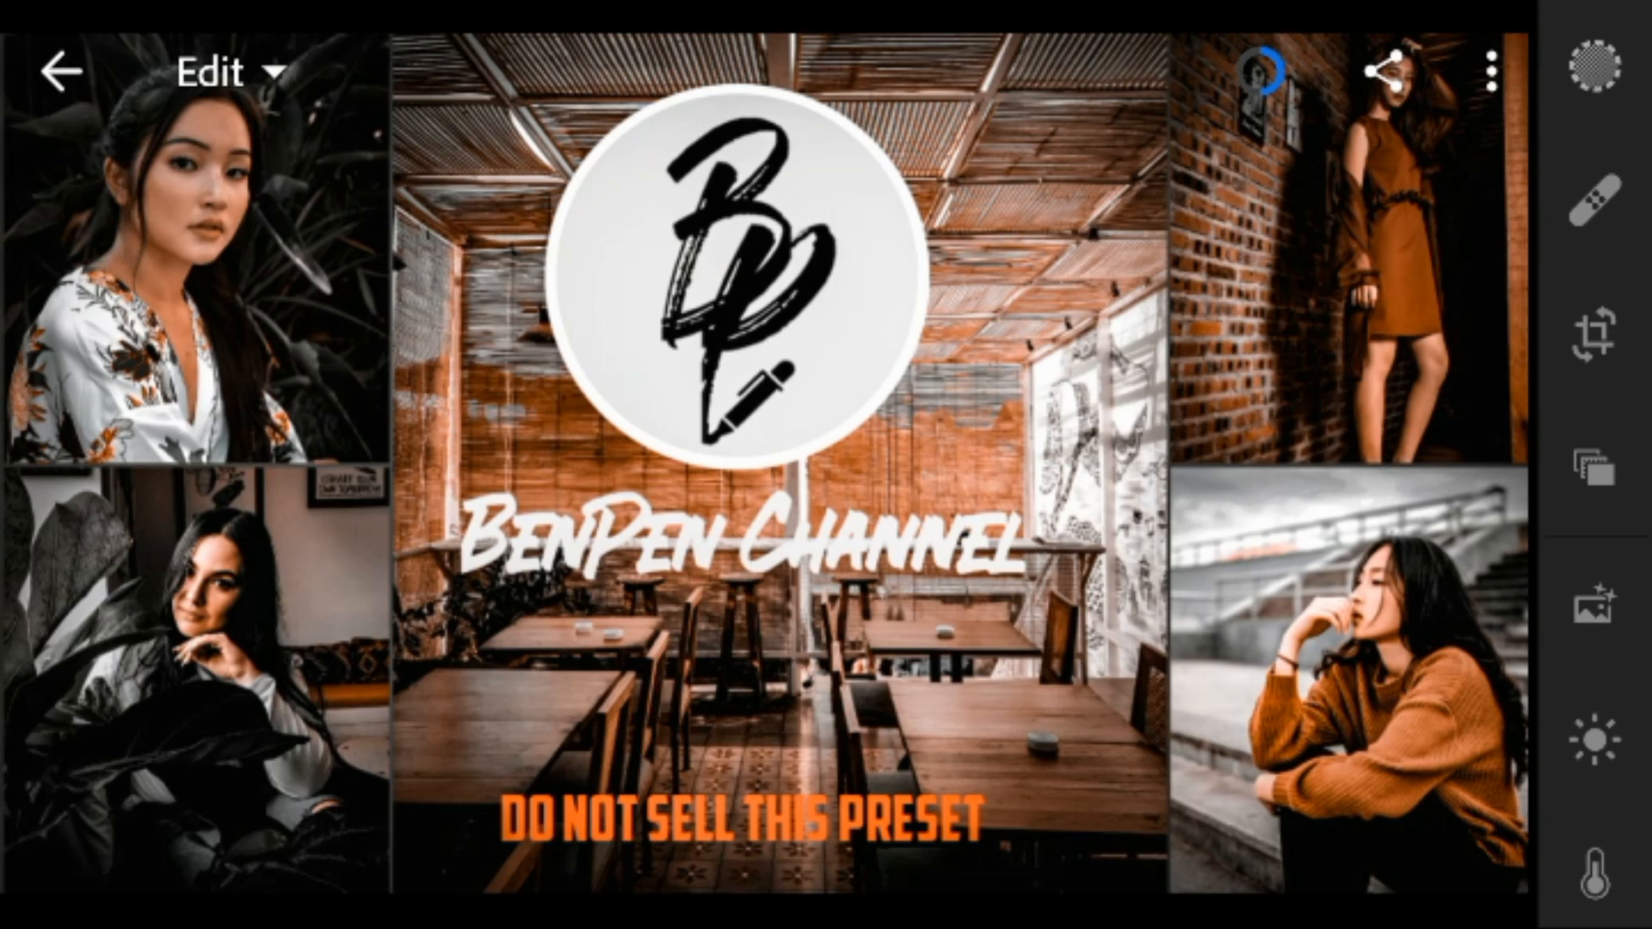
# Copy the BenPen photo's edit settings (profile, light, color, effects) via Copy Settings
pyautogui.click(1490, 70)
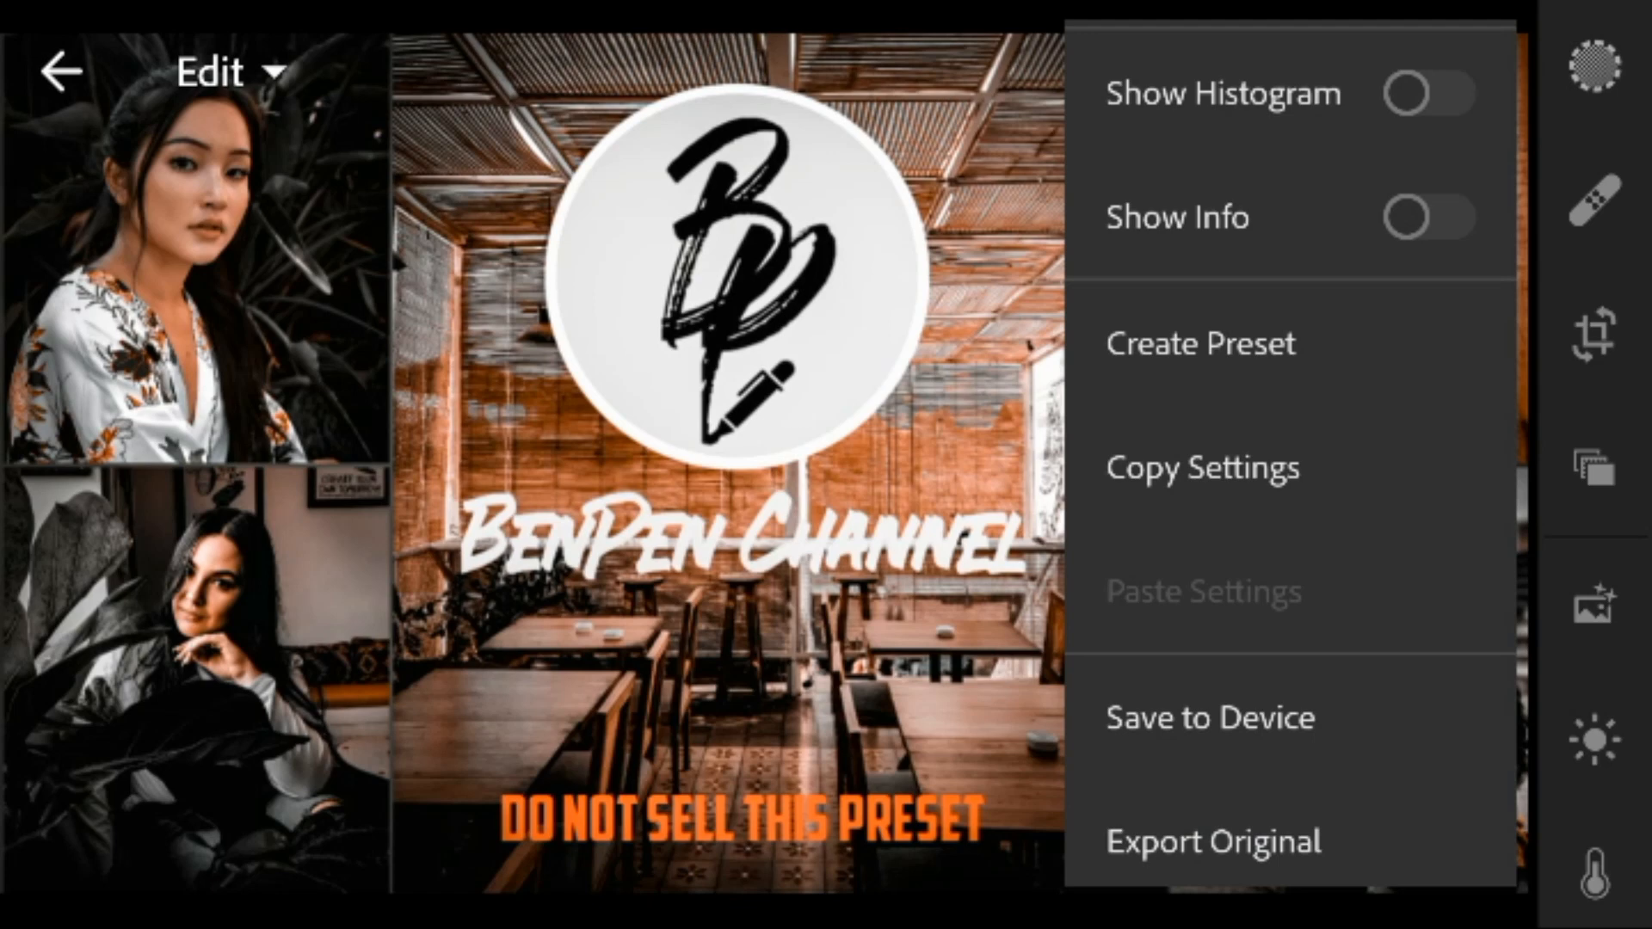
pyautogui.click(1203, 467)
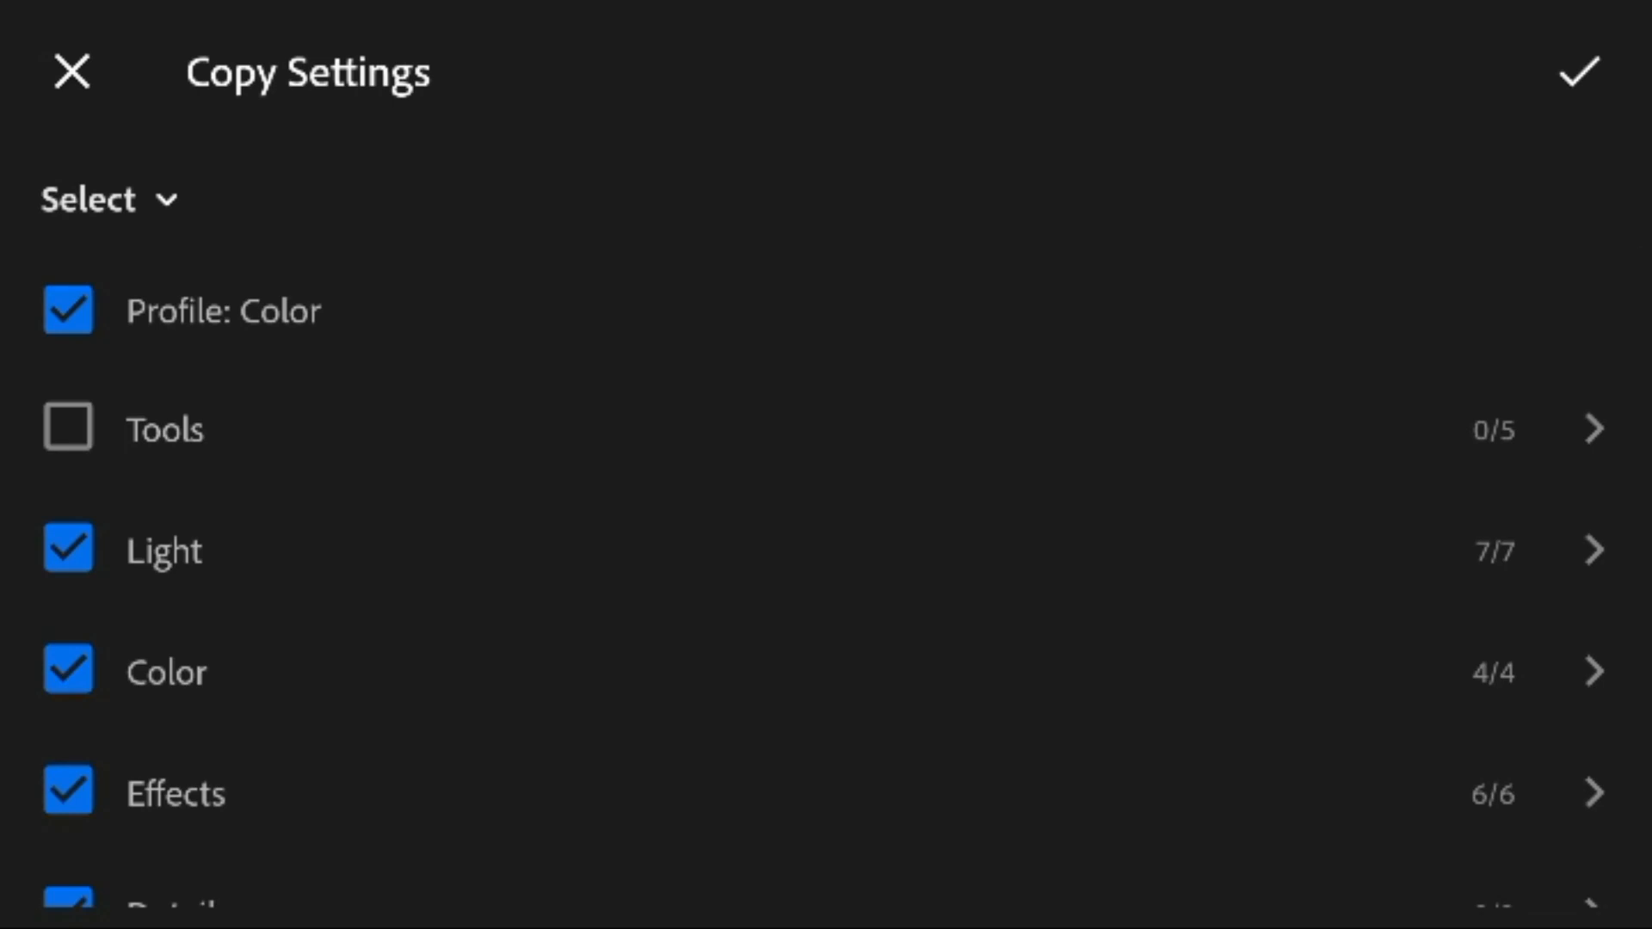
pyautogui.click(1576, 72)
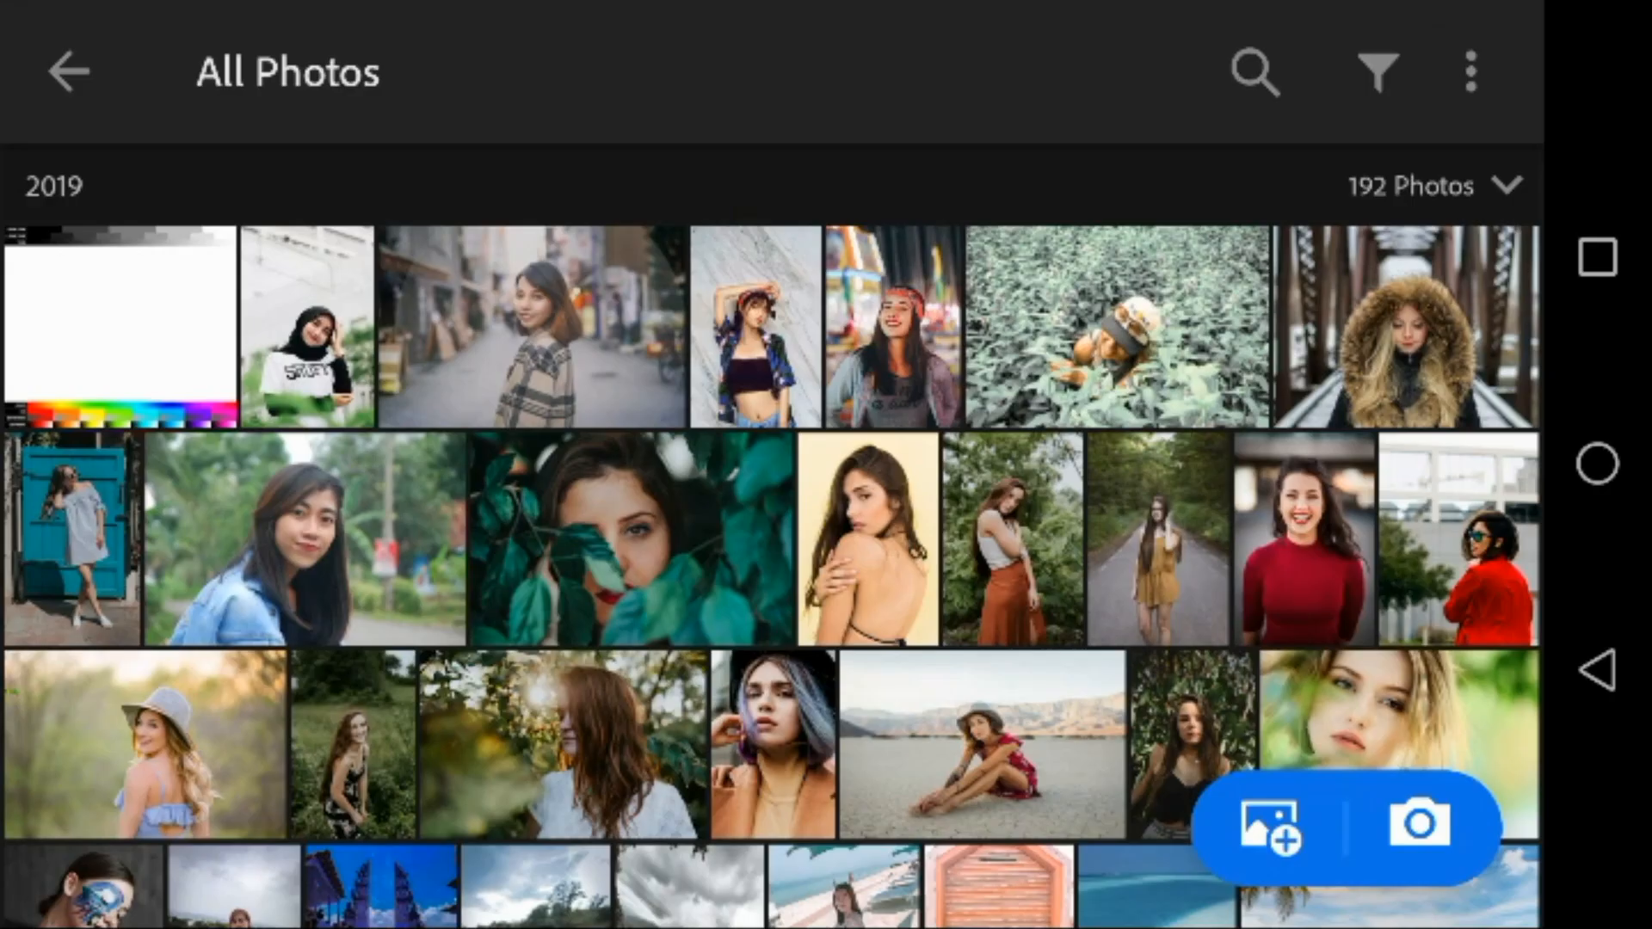
# Paste the copied BenPen settings onto the plaid-coat portrait for a warm orange-toned look
pyautogui.click(532, 325)
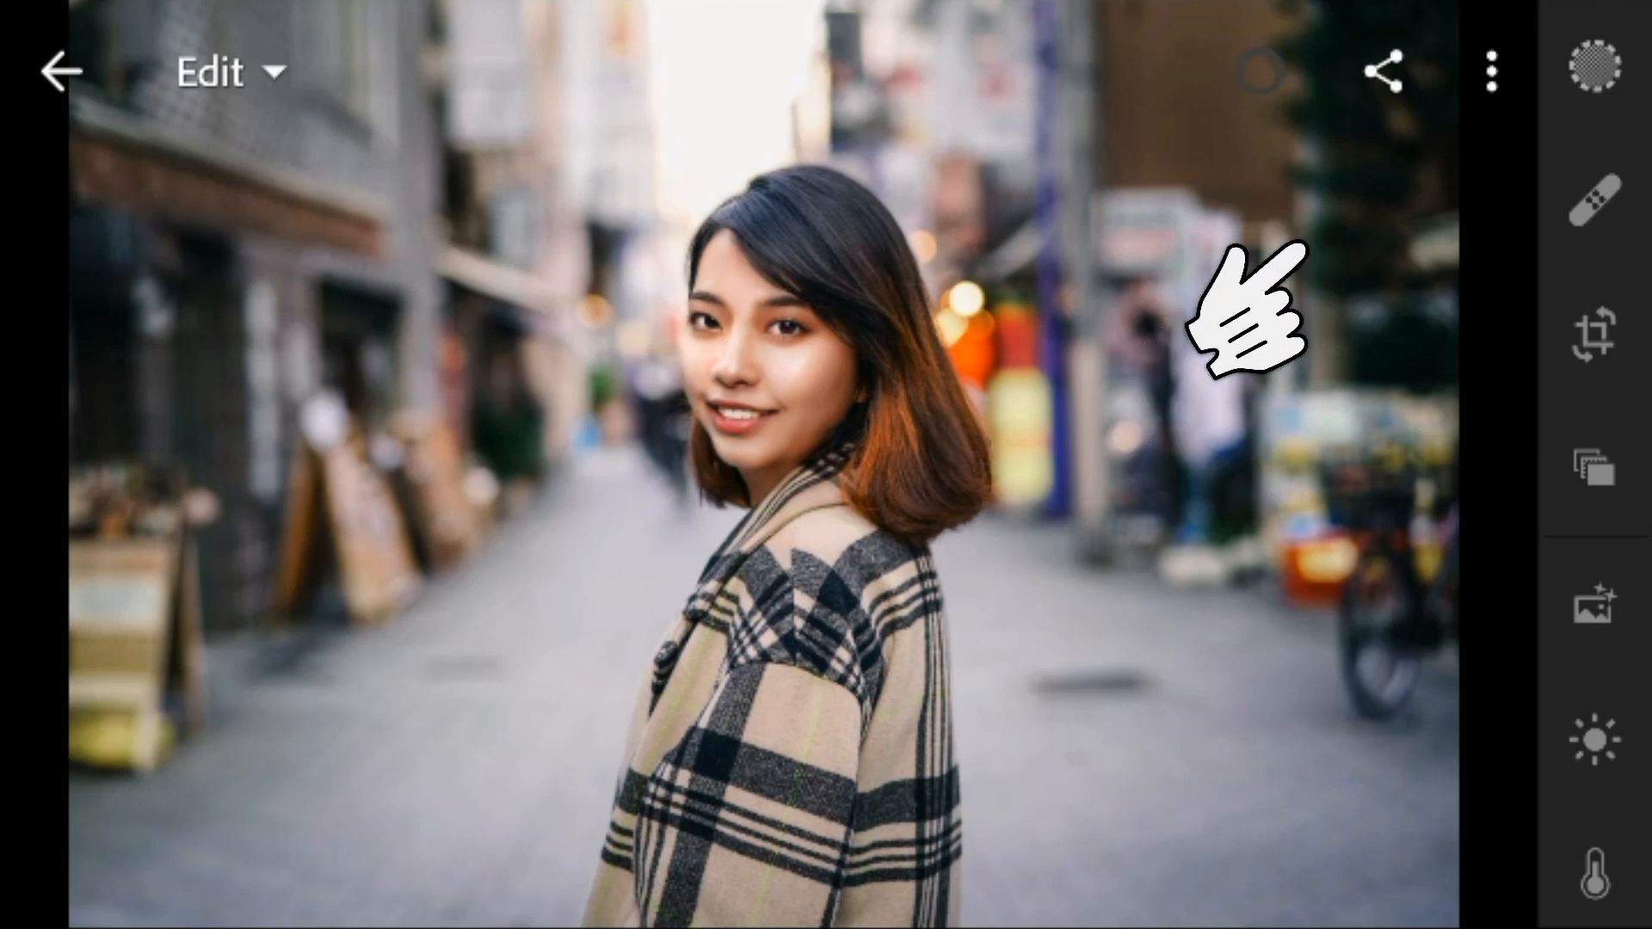
pyautogui.click(1494, 72)
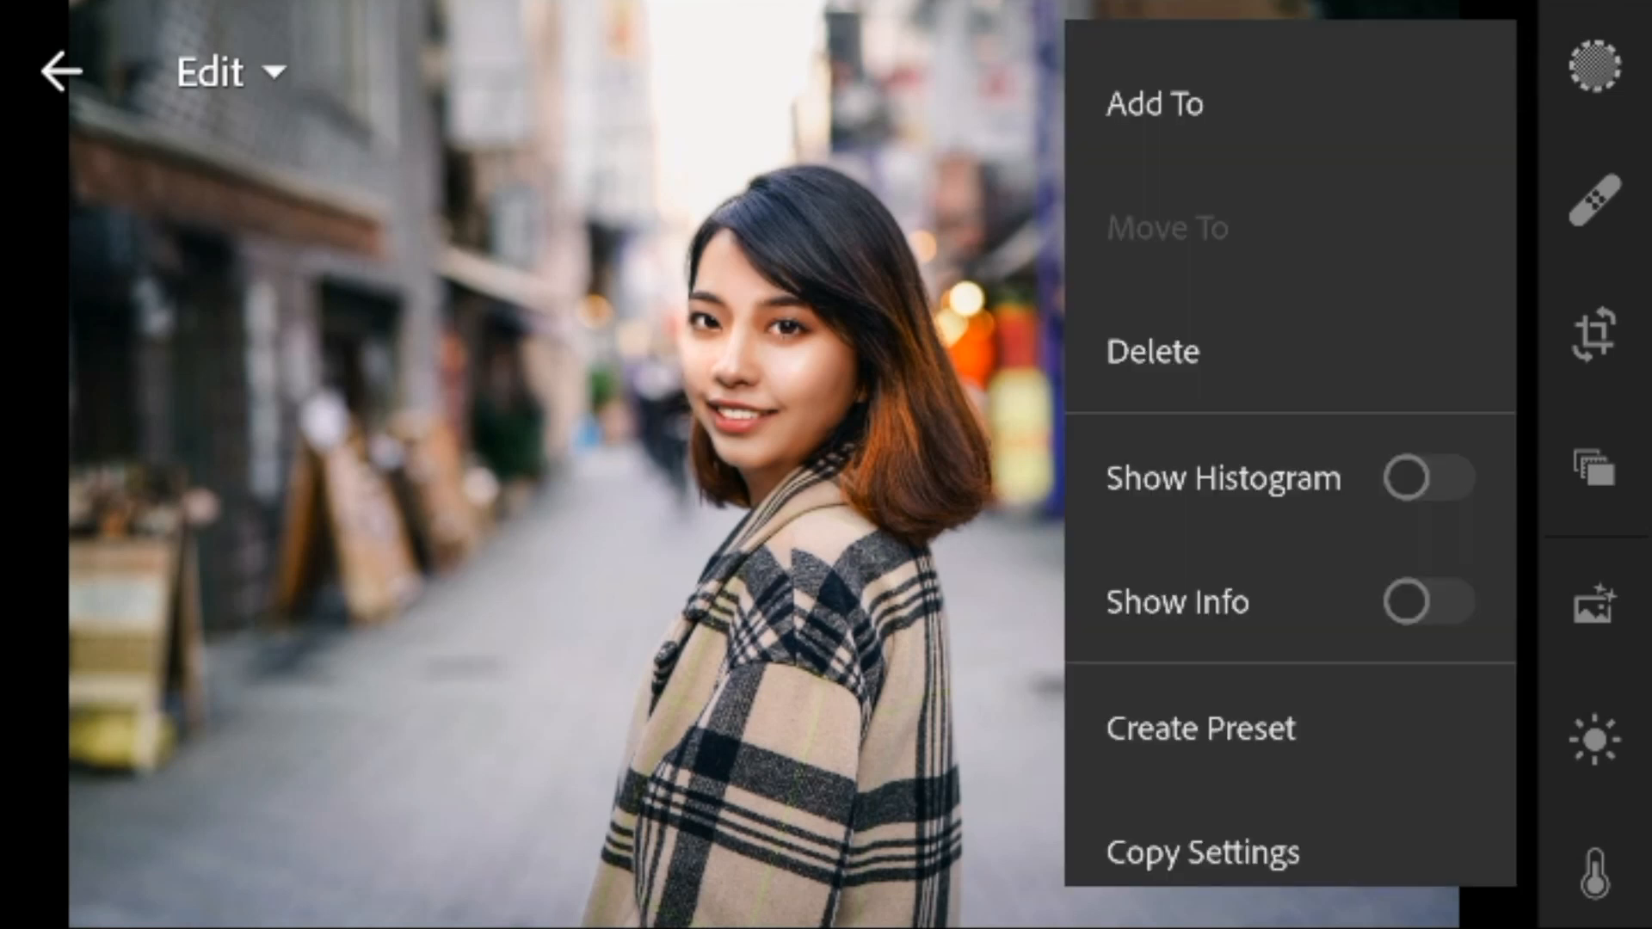
pyautogui.scroll(-3)
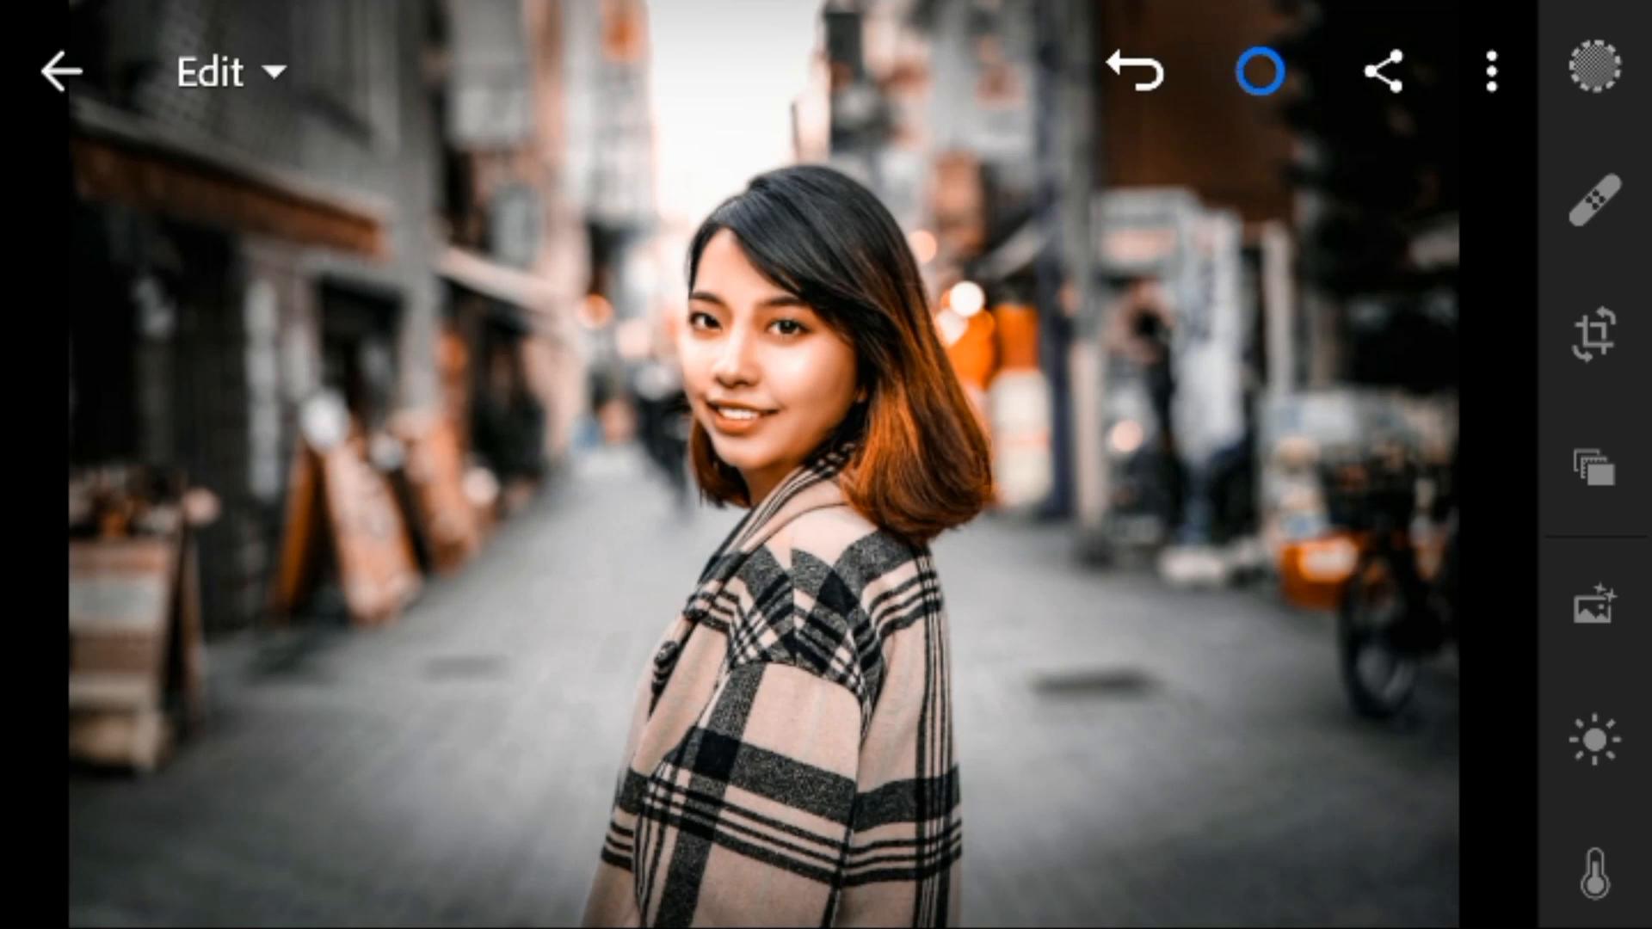
# Save the edited plaid-coat portrait to the device at Highest Available Quality and acknowledge success
pyautogui.click(1493, 72)
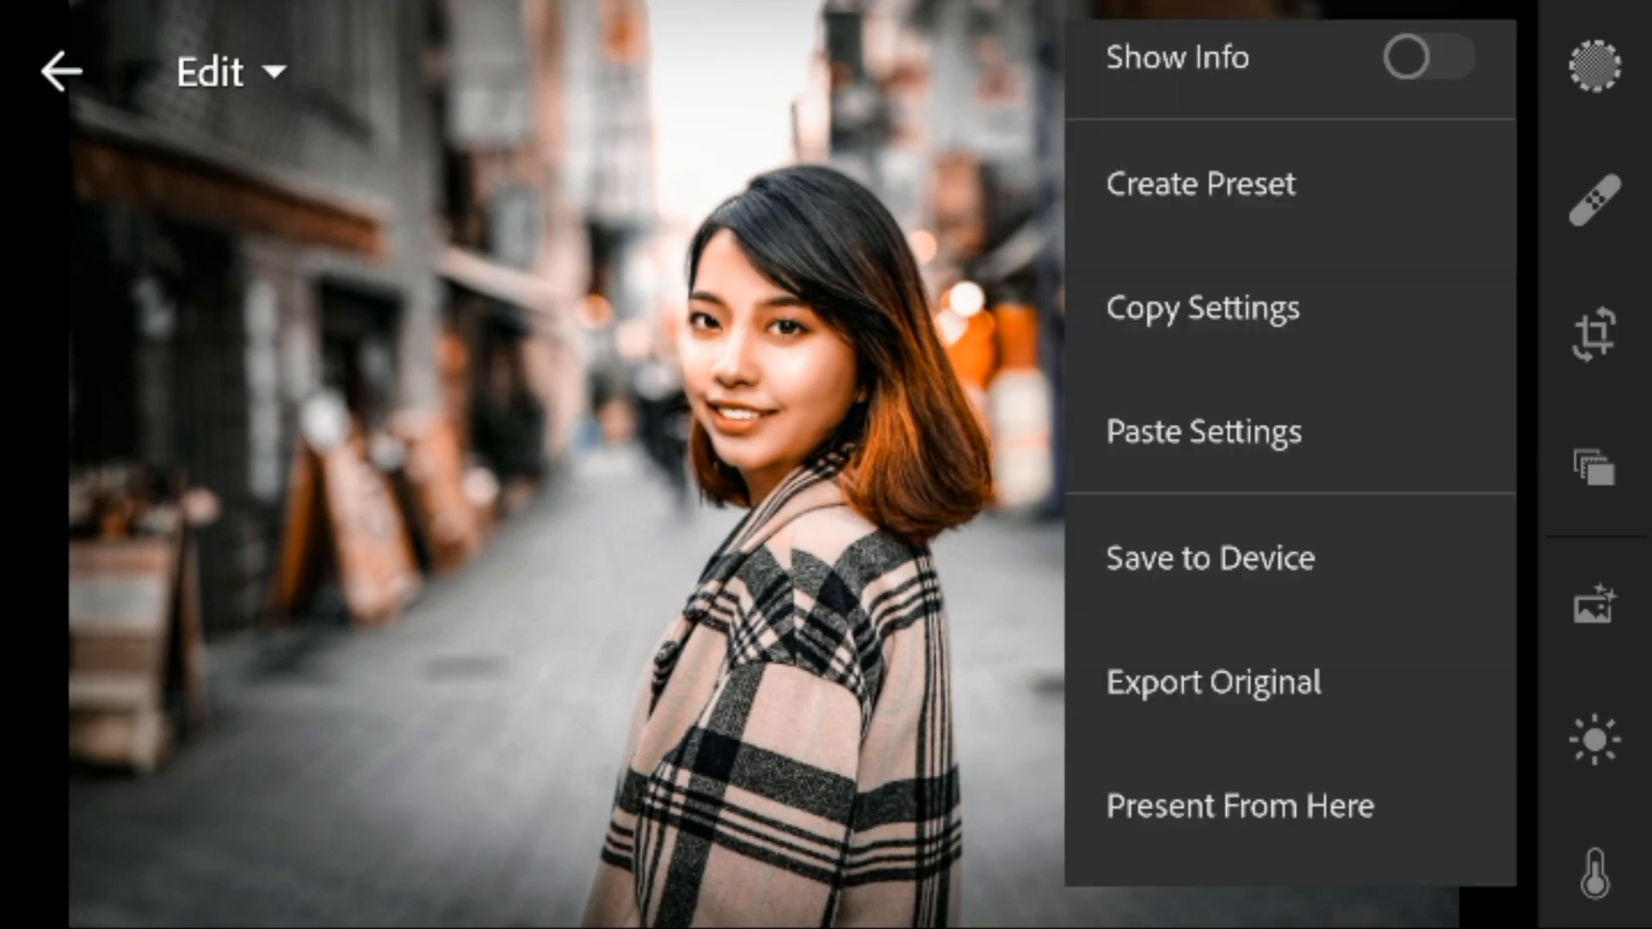
pyautogui.click(1210, 557)
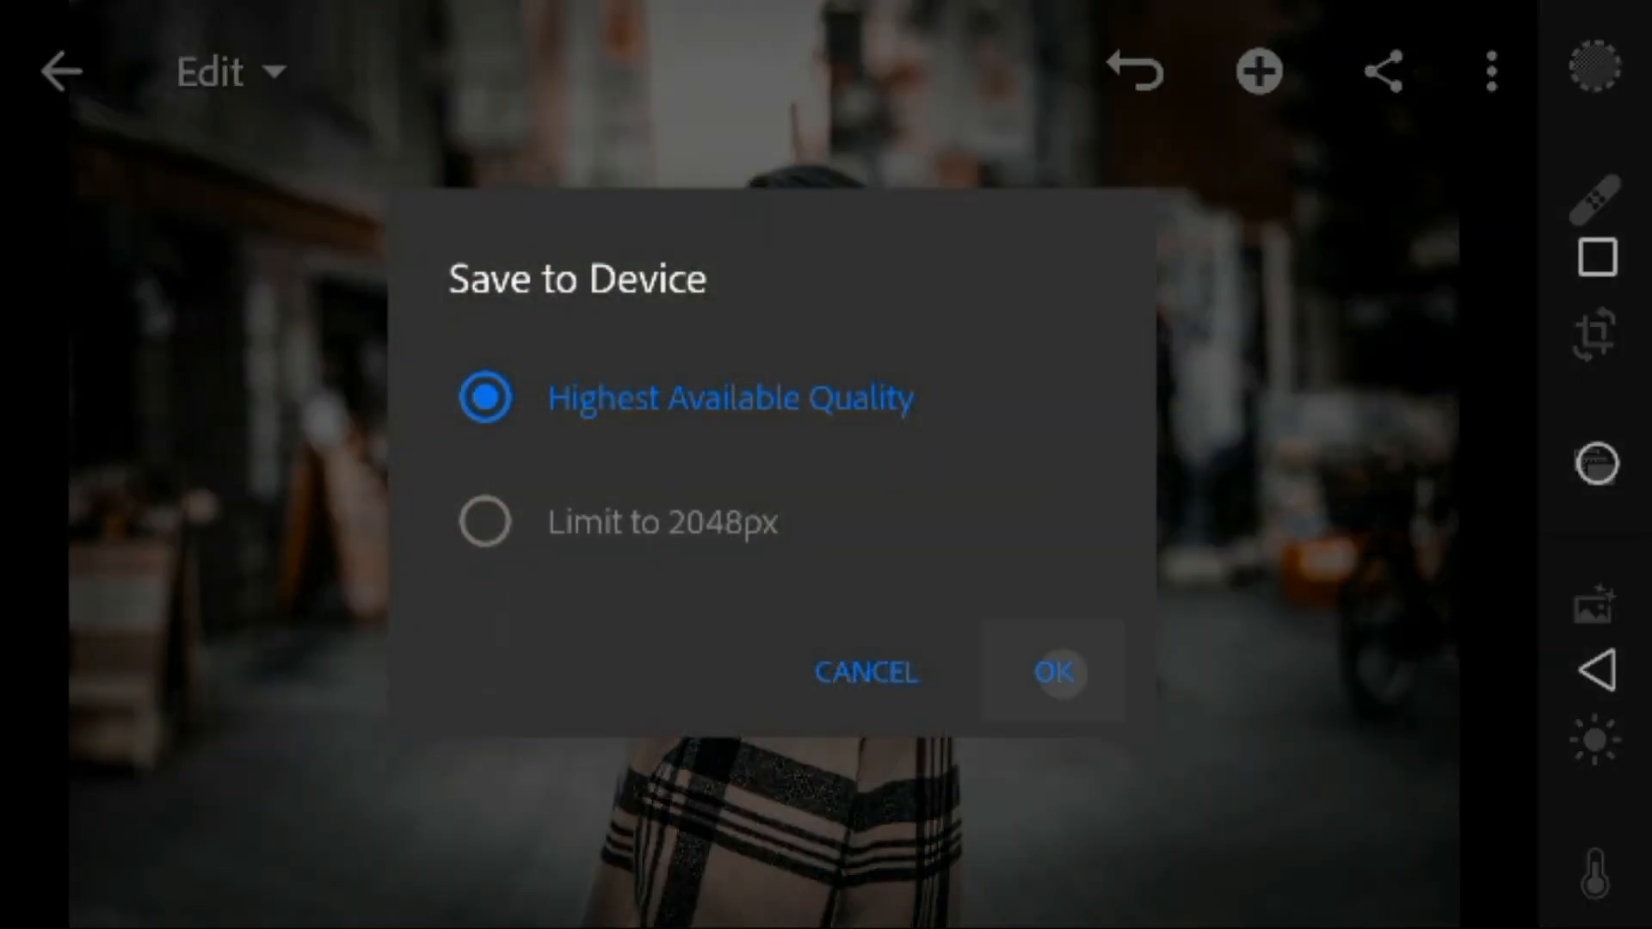
pyautogui.click(1054, 673)
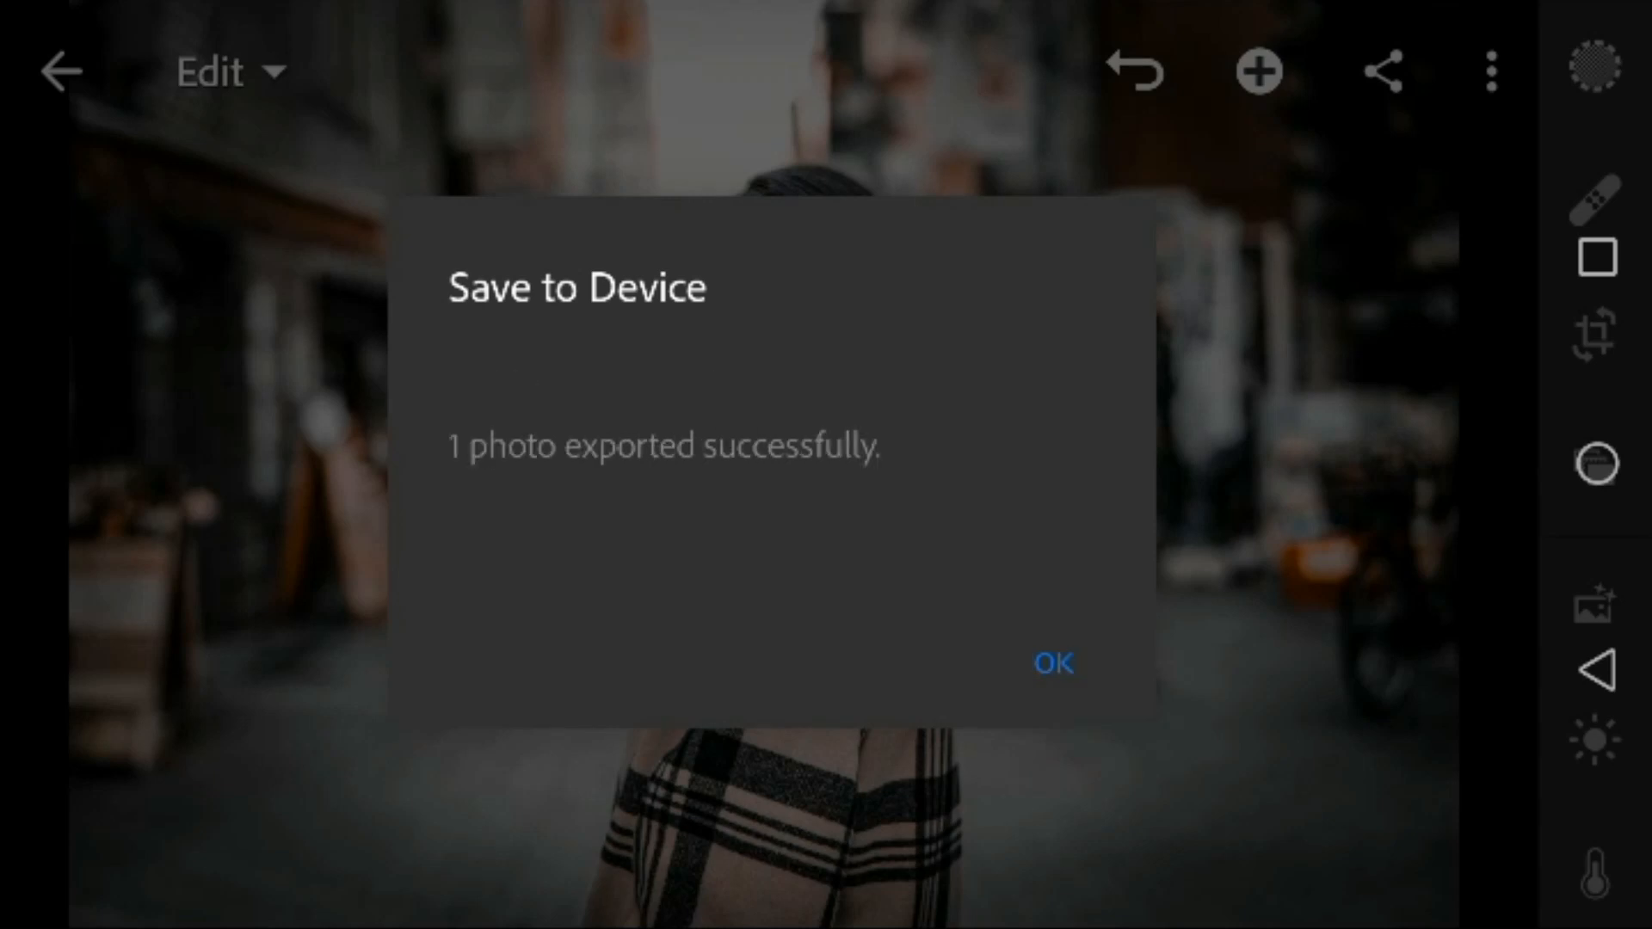
pyautogui.click(1051, 663)
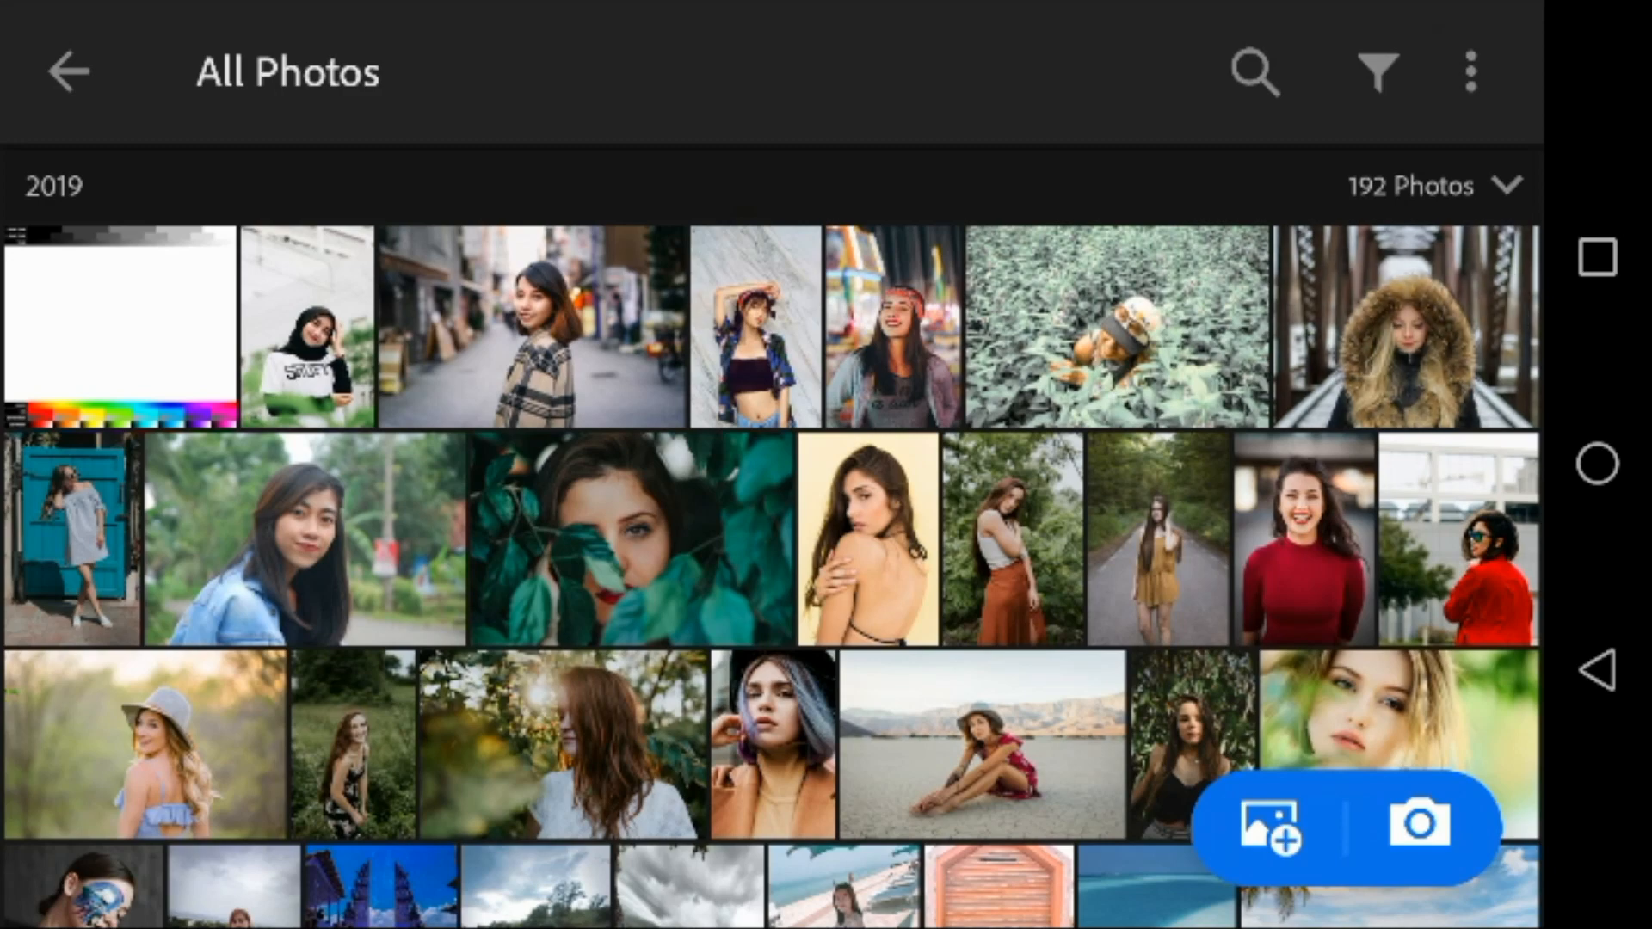
# Bring up the fur-hood portrait's options scrolled to Paste Settings, ready to apply the copied look
pyautogui.click(1404, 325)
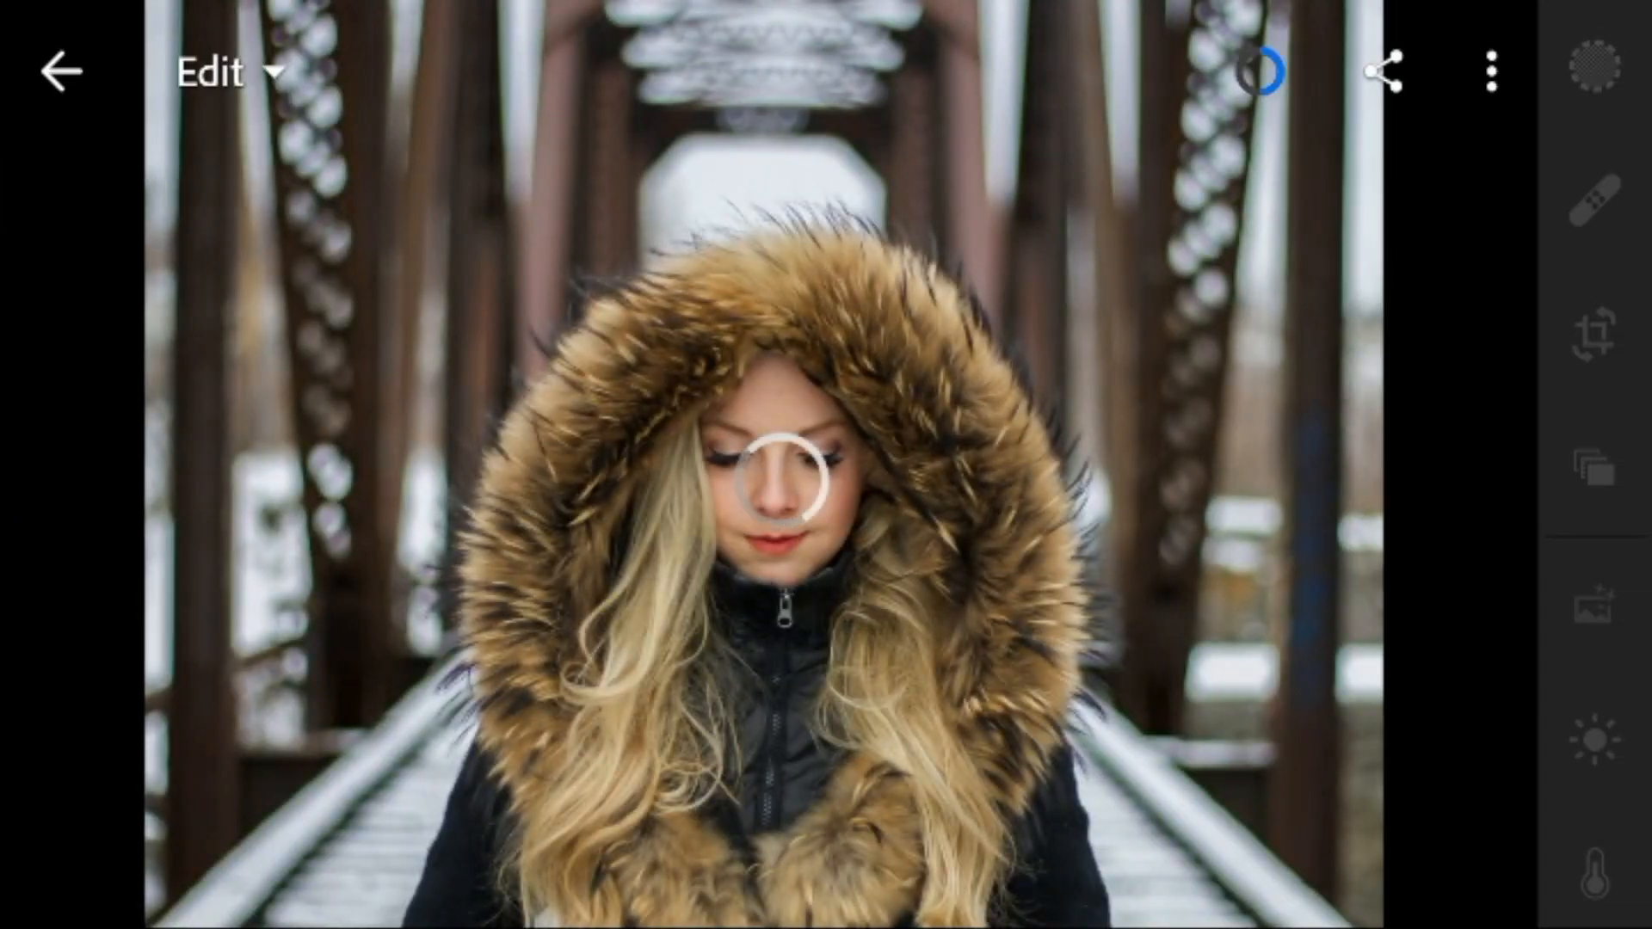
pyautogui.click(1494, 72)
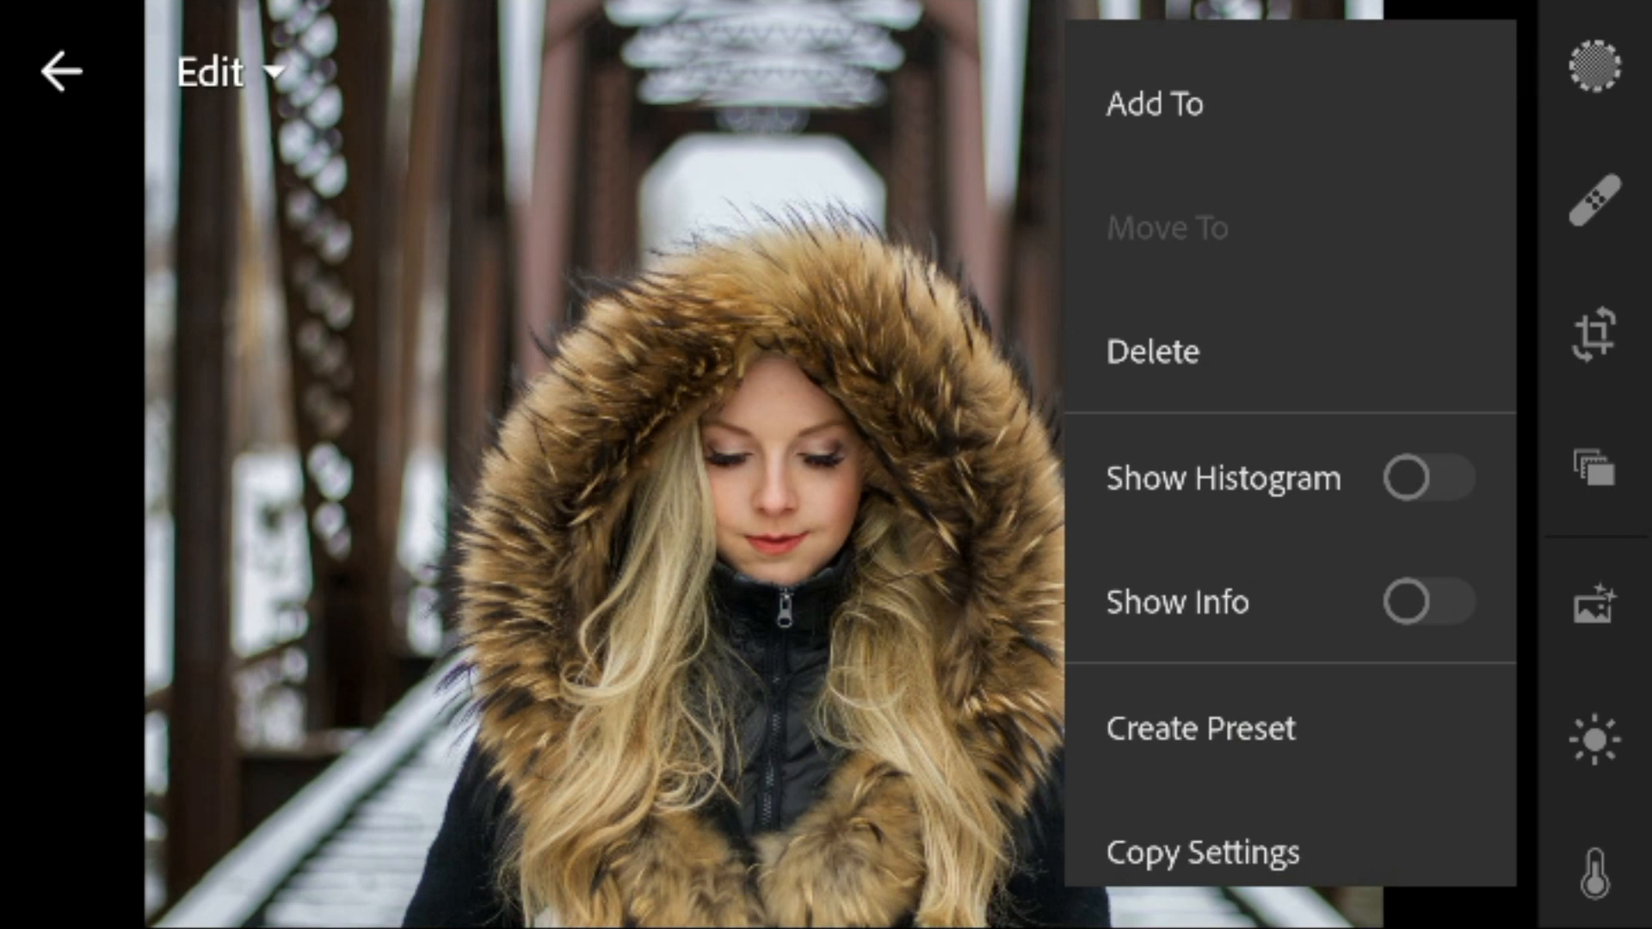
pyautogui.scroll(-3)
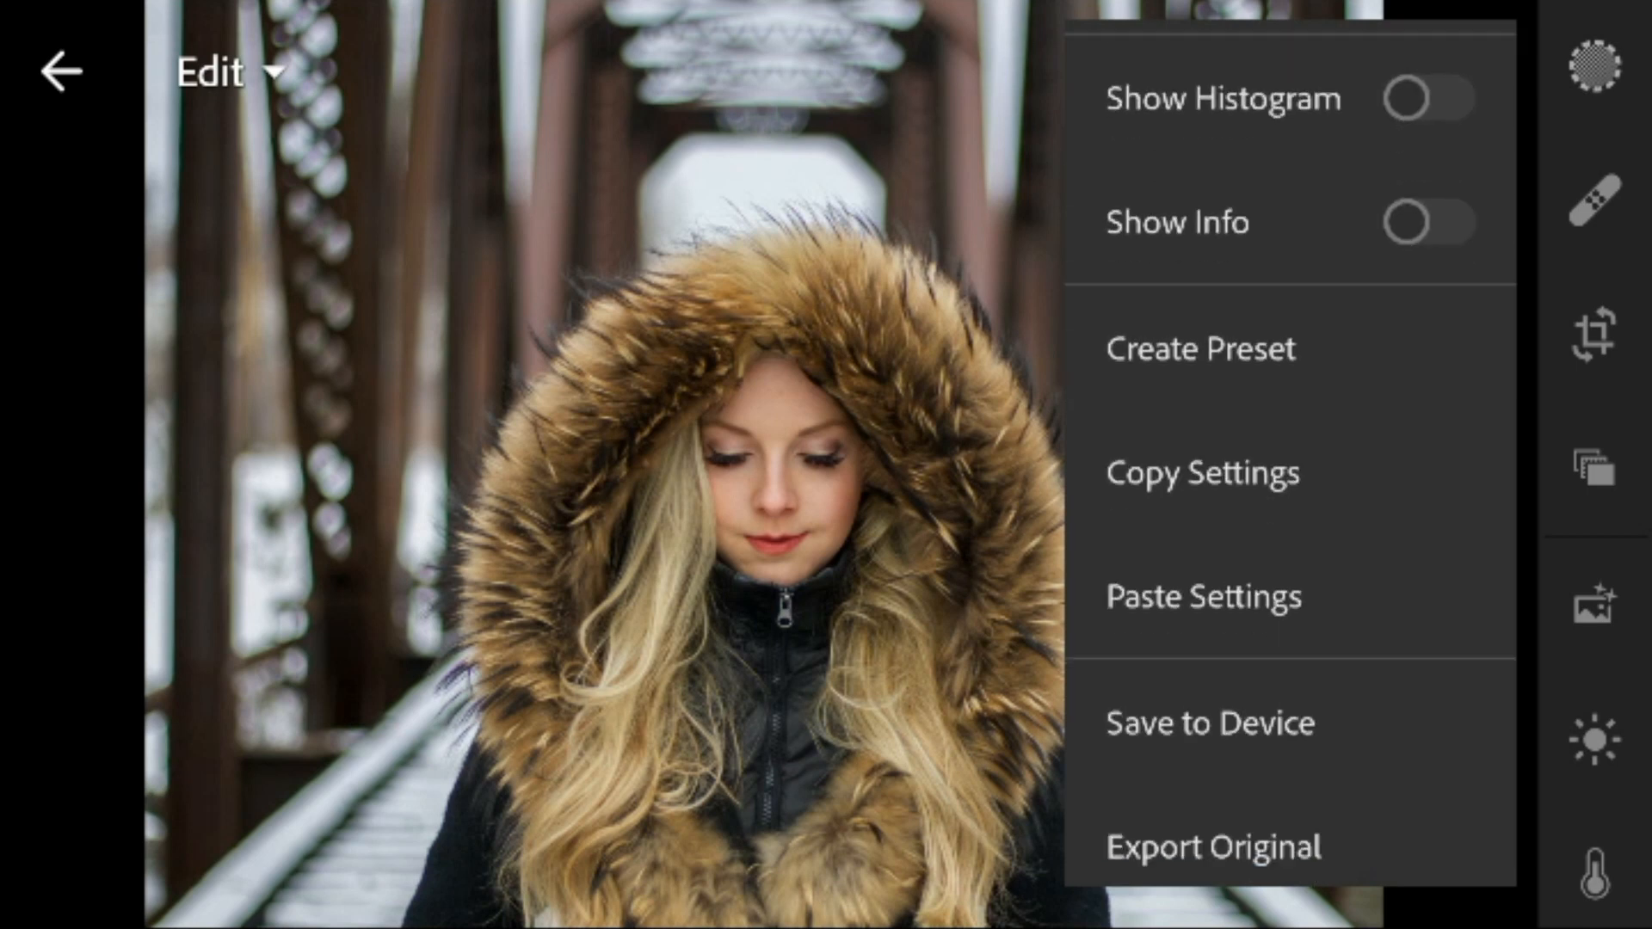